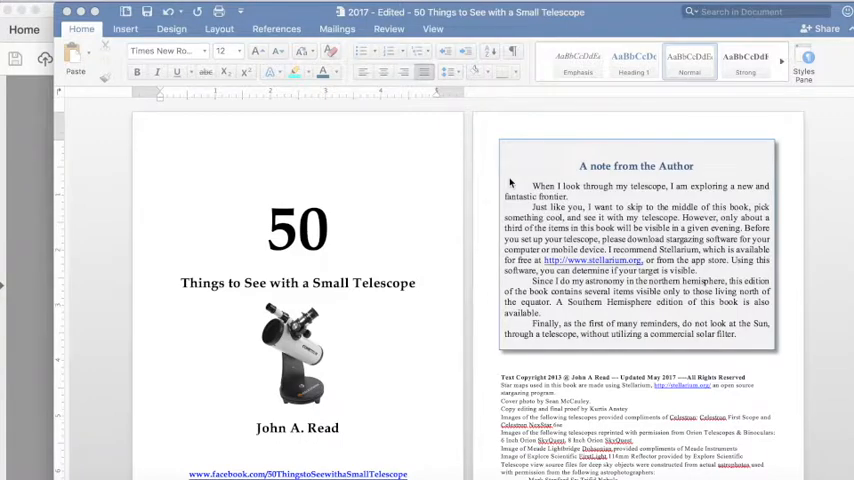
Bring up the File menu for the '50 Things to See with a Small Telescope' manuscript
{"action": "scroll", "scroll_direction": "down", "scroll_amount": 3}
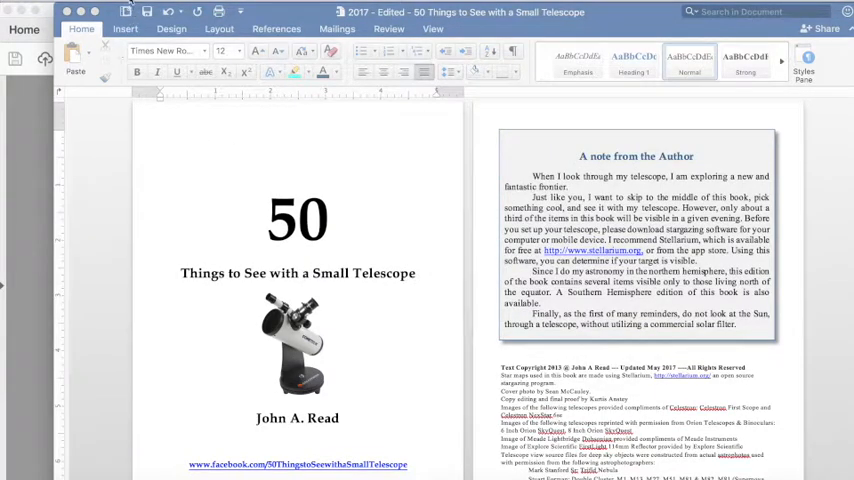
{"action": "left_click", "coordinate": [75, 10]}
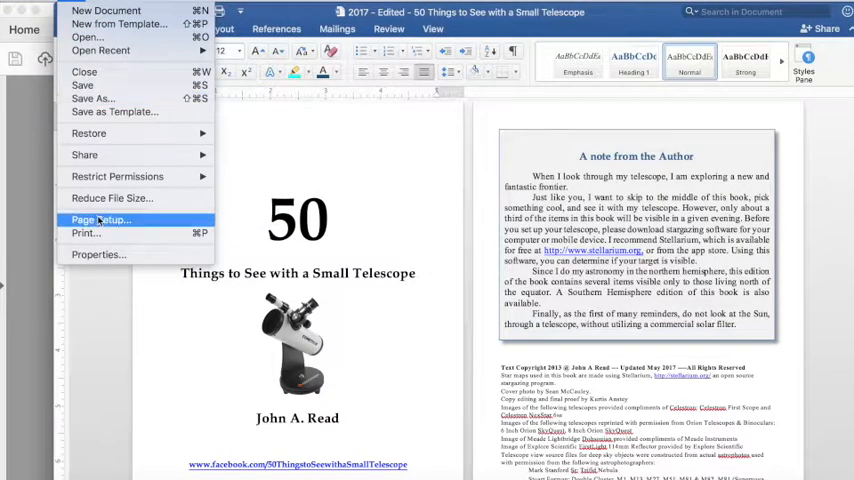
From the Print dialog's PDF dropdown, choose Save as PDF
{"action": "left_click", "coordinate": [203, 293]}
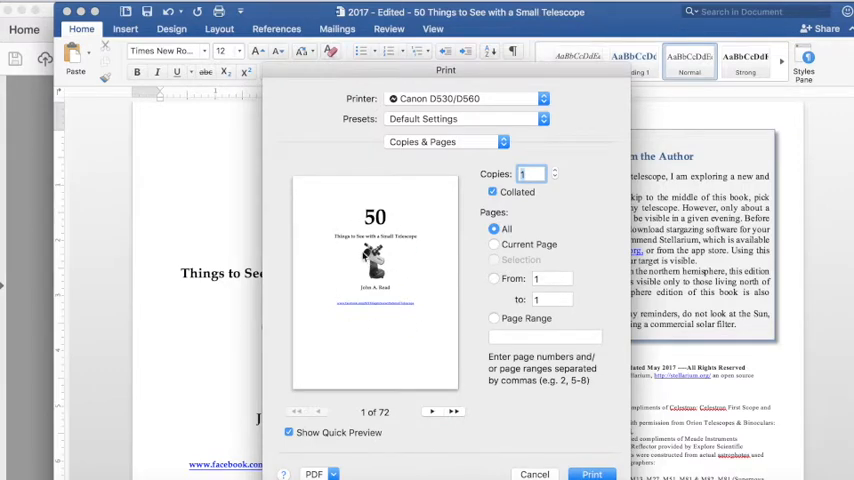
{"action": "mouse_move", "coordinate": [353, 346]}
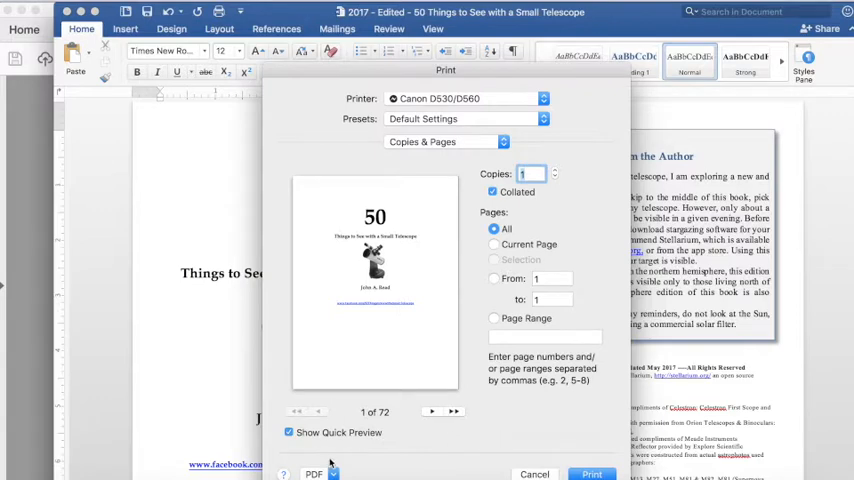
{"action": "left_click", "coordinate": [318, 474]}
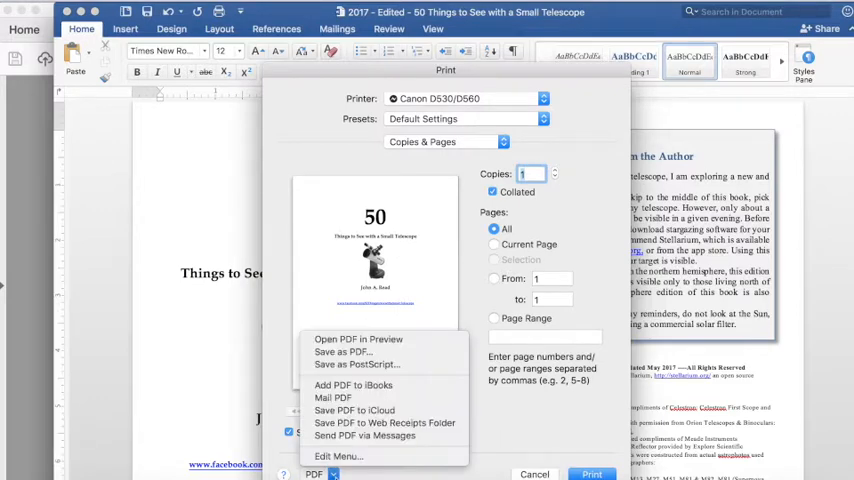
{"action": "mouse_move", "coordinate": [345, 352]}
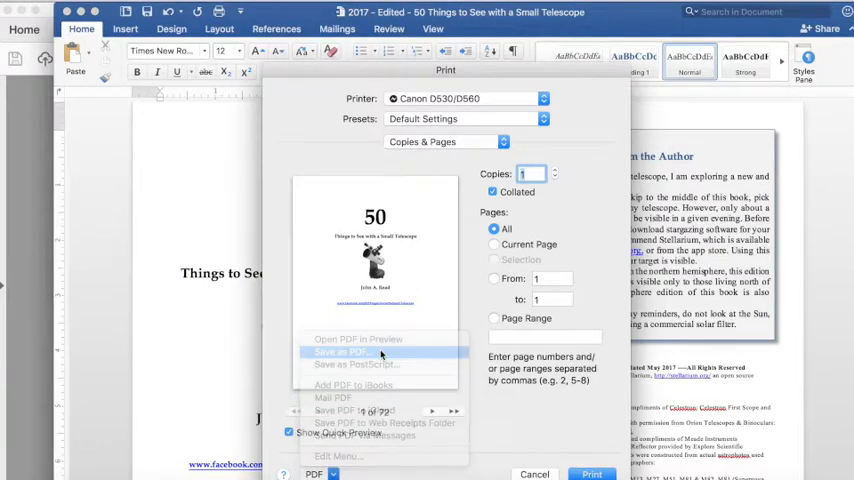
{"action": "left_click", "coordinate": [340, 352]}
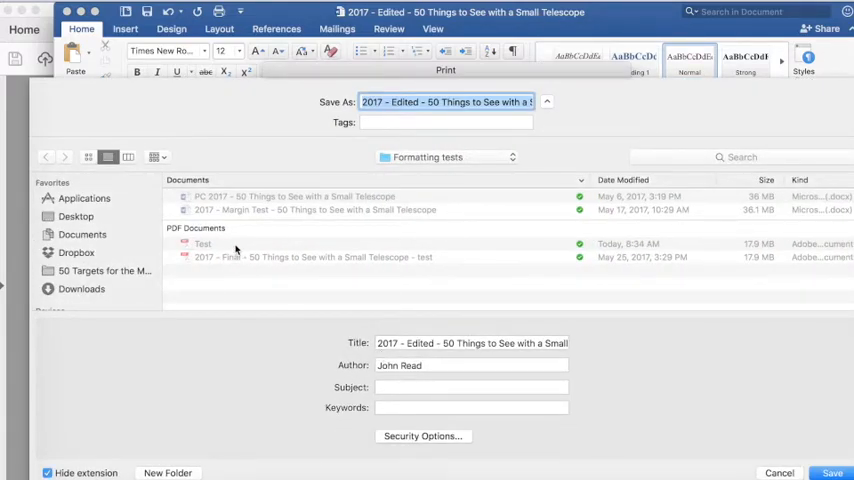
Save the PDF as 'test 2' in the Formatting tests folder
{"action": "type", "text": "test"}
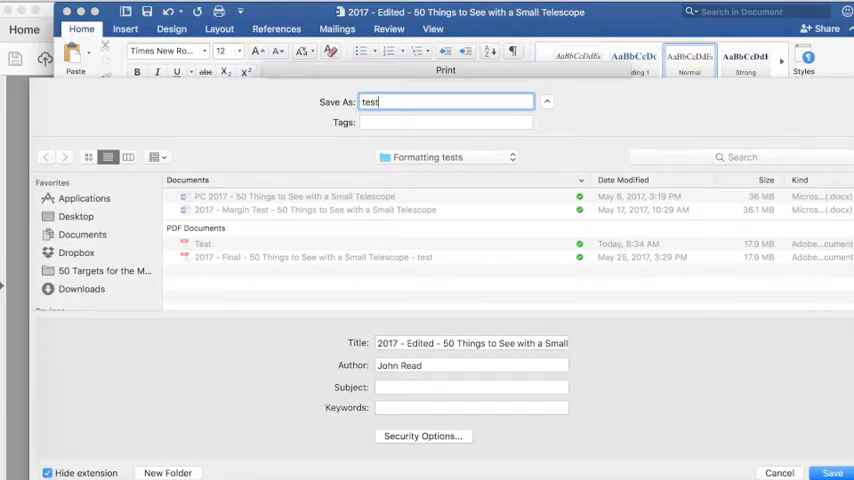
{"action": "type", "text": "2"}
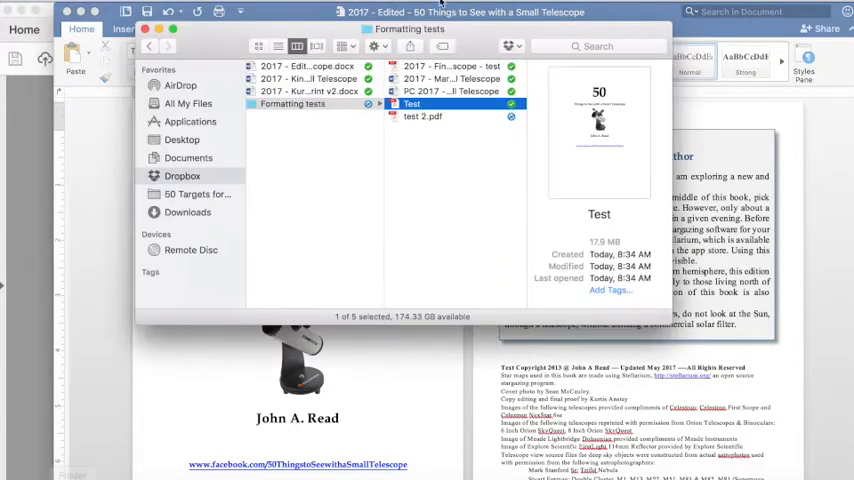
Open test 2.pdf in Acrobat Reader at 25% zoom to scan pages, then close it
{"action": "double_click", "coordinate": [422, 116]}
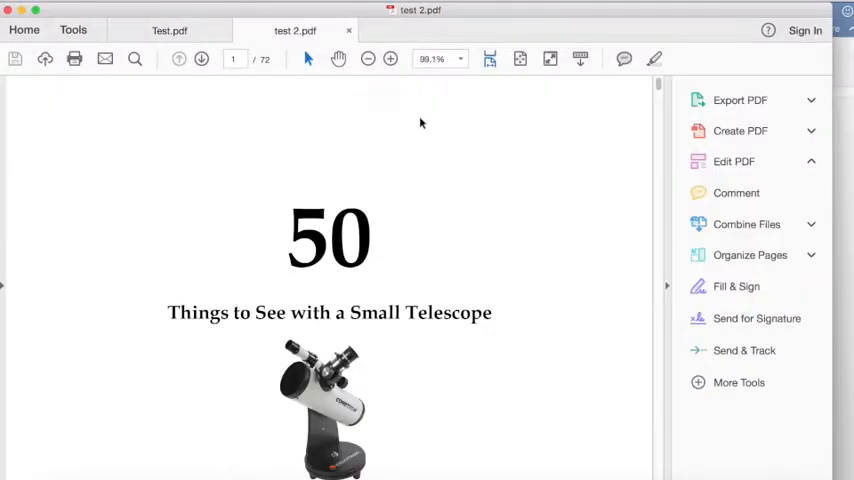
{"action": "left_click", "coordinate": [368, 59]}
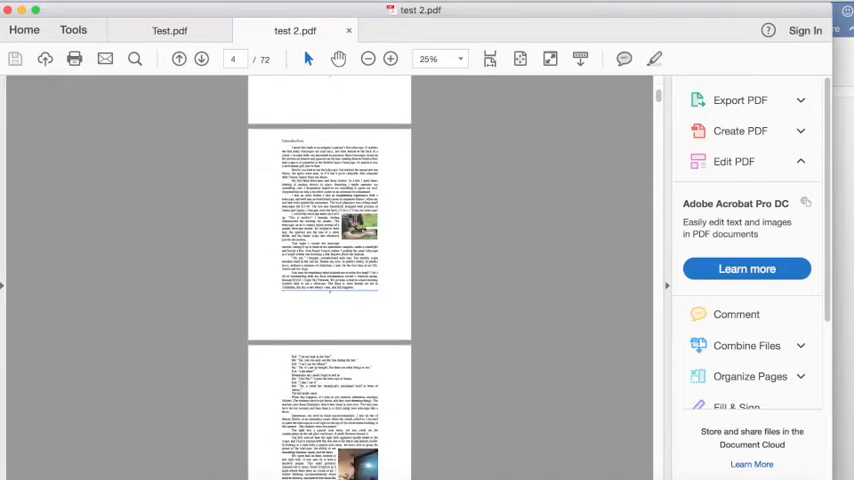
{"action": "left_click", "coordinate": [348, 30]}
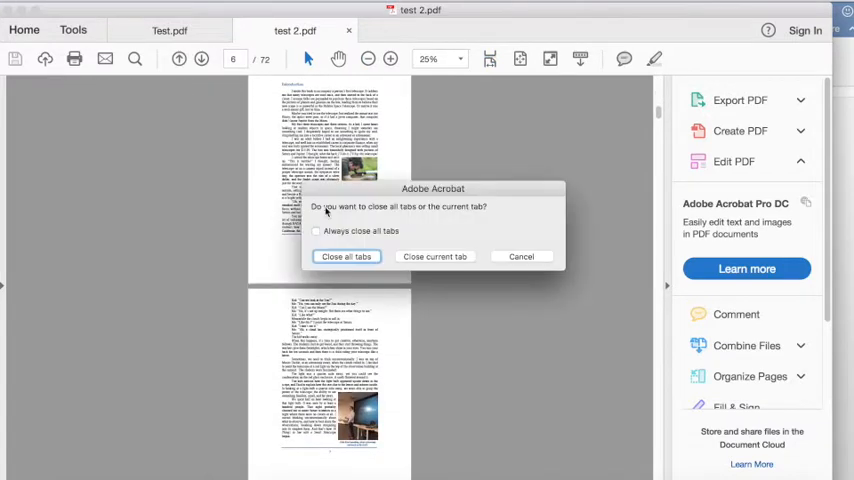
{"action": "mouse_move", "coordinate": [460, 267]}
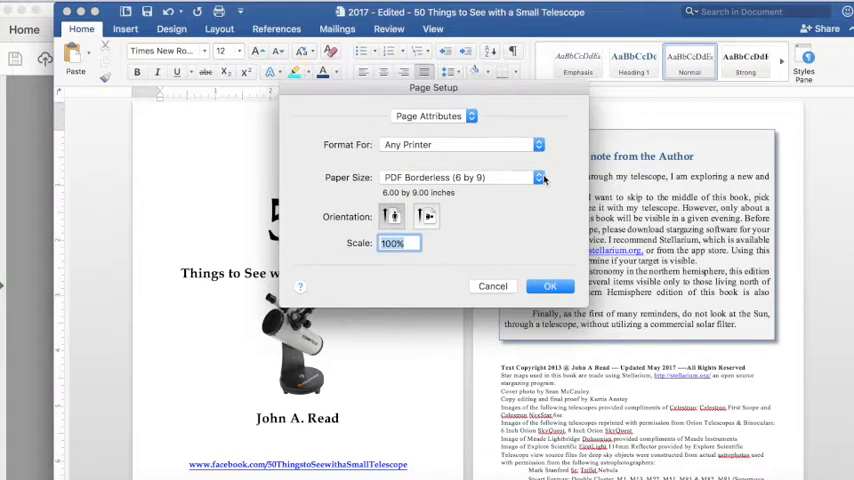
Show the Paper Size choices in Page Setup, currently PDF Borderless (6 by 9)
{"action": "left_click", "coordinate": [539, 177]}
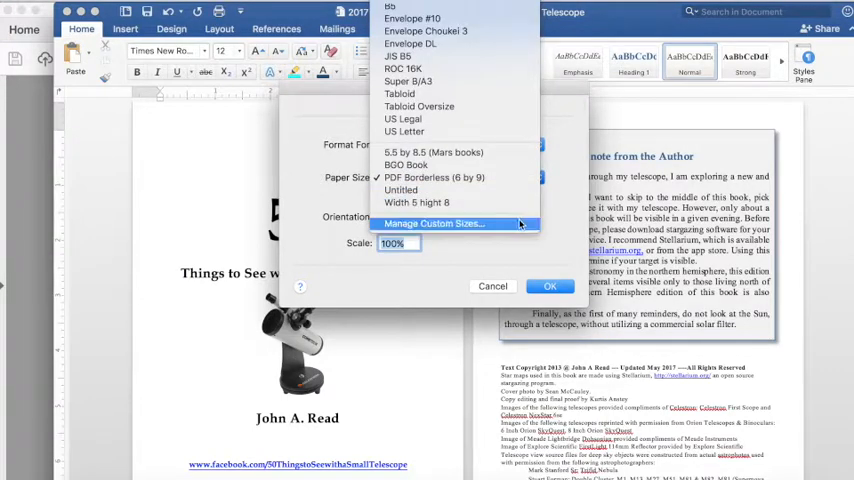
In Manage Custom Sizes, check PDF Borderless is 6 by 9 inches with zero non-printable margins
{"action": "left_click", "coordinate": [434, 223]}
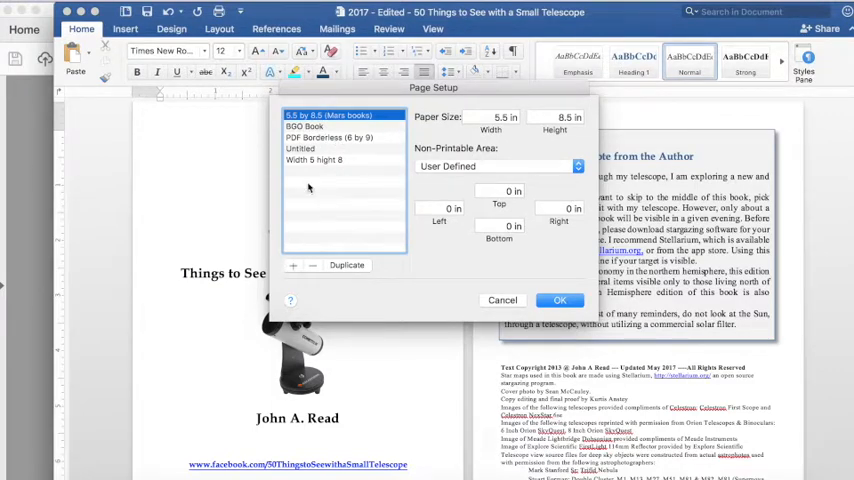
{"action": "left_click", "coordinate": [328, 137]}
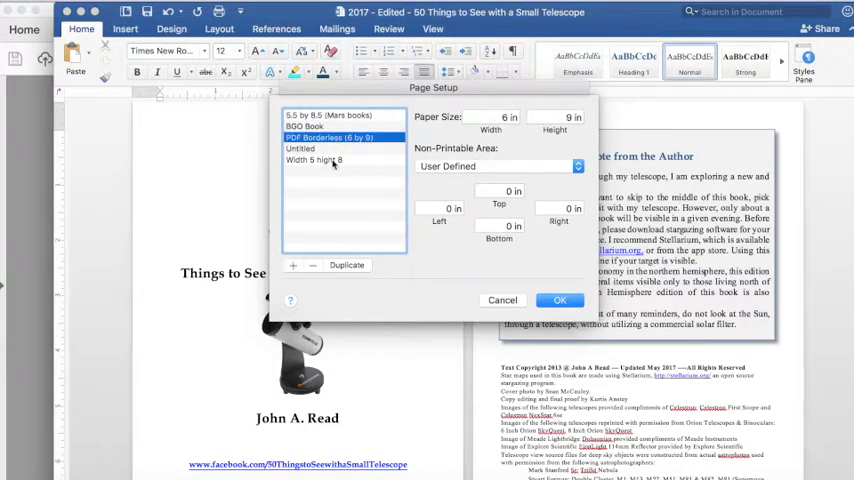
{"action": "mouse_move", "coordinate": [337, 148]}
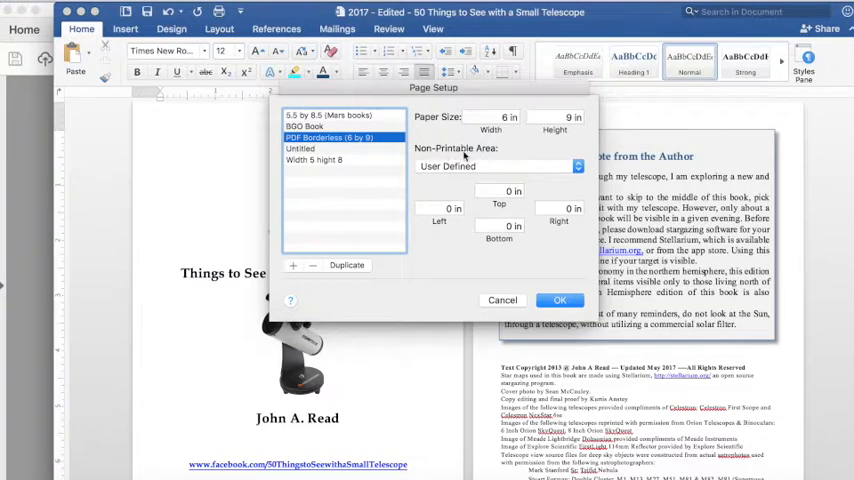
{"action": "mouse_move", "coordinate": [512, 151]}
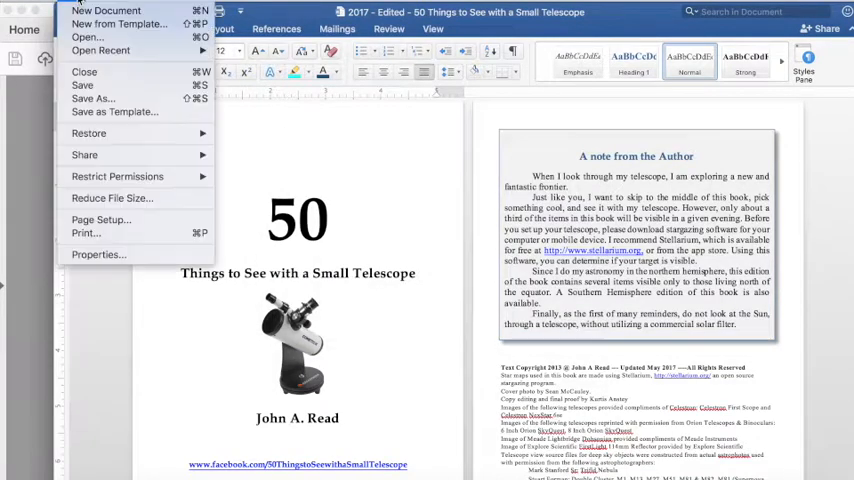
From the Print dialog's PDF dropdown, choose Save as PDF again
{"action": "left_click", "coordinate": [117, 231]}
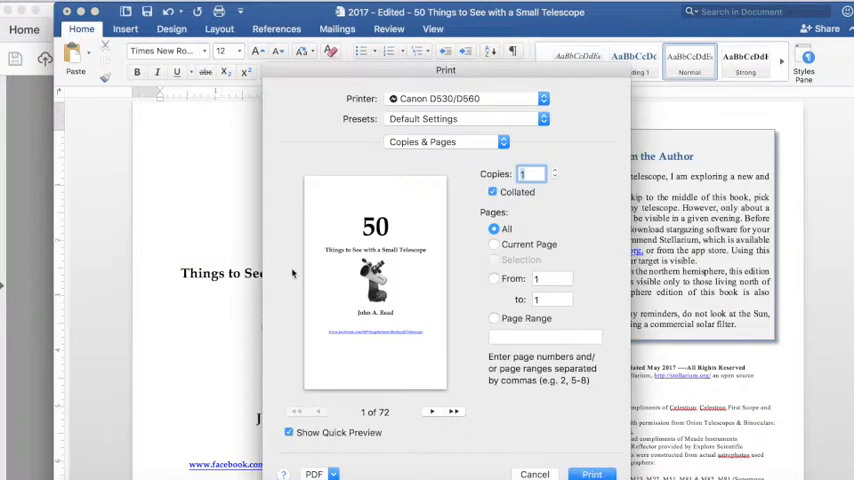
{"action": "left_click", "coordinate": [314, 474]}
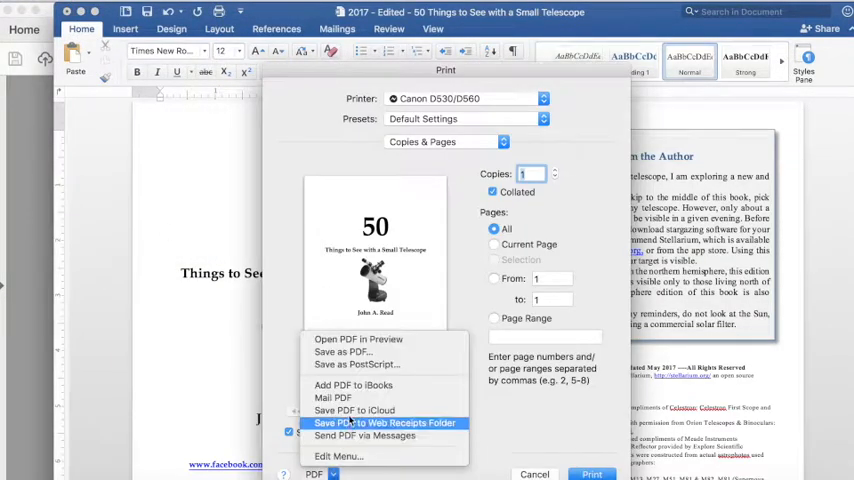
{"action": "mouse_move", "coordinate": [342, 352]}
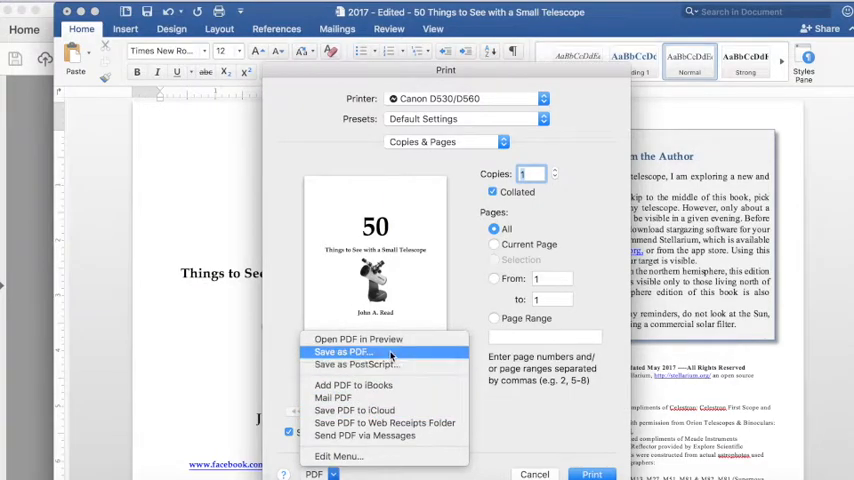
{"action": "left_click", "coordinate": [344, 352]}
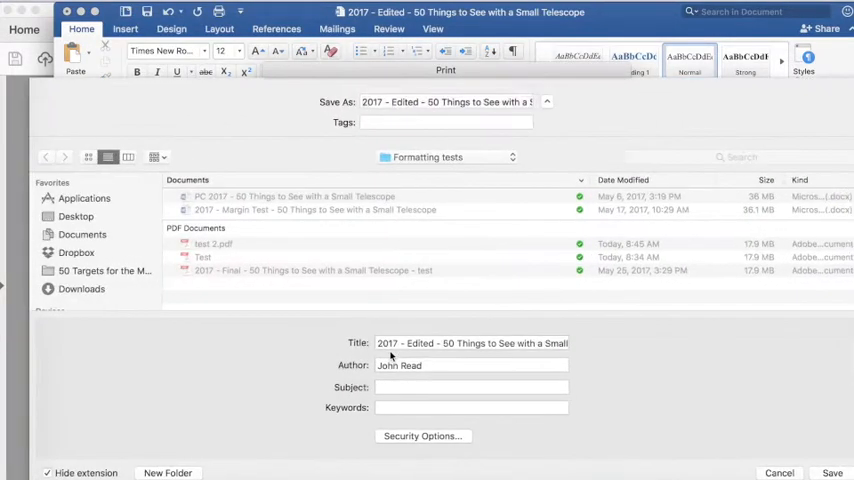
Save the PDF as 'test 3' in the Formatting tests folder
{"action": "type", "text": "test 3"}
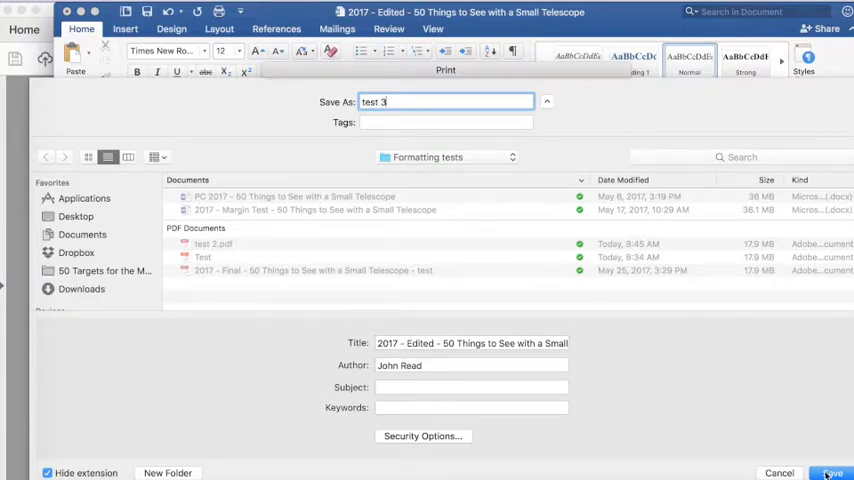
{"action": "left_click", "coordinate": [834, 473]}
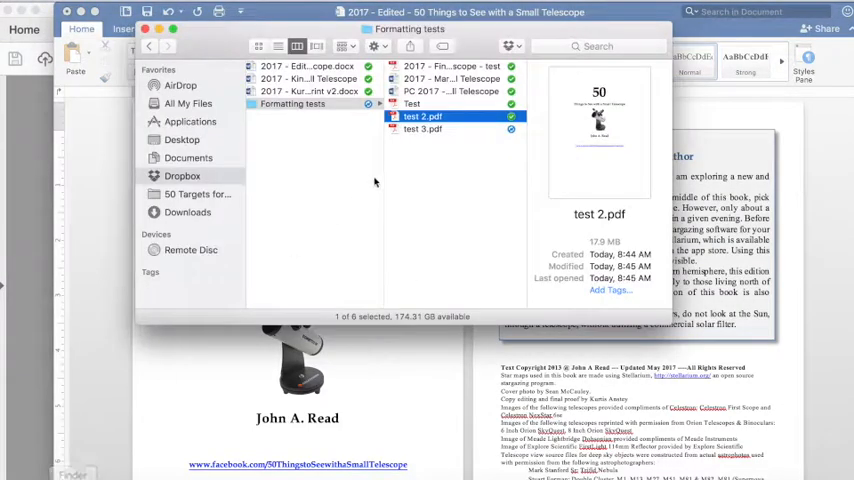
Open test 3.pdf in Acrobat Reader at 33.3% zoom and scroll through its 72 pages
{"action": "double_click", "coordinate": [422, 128]}
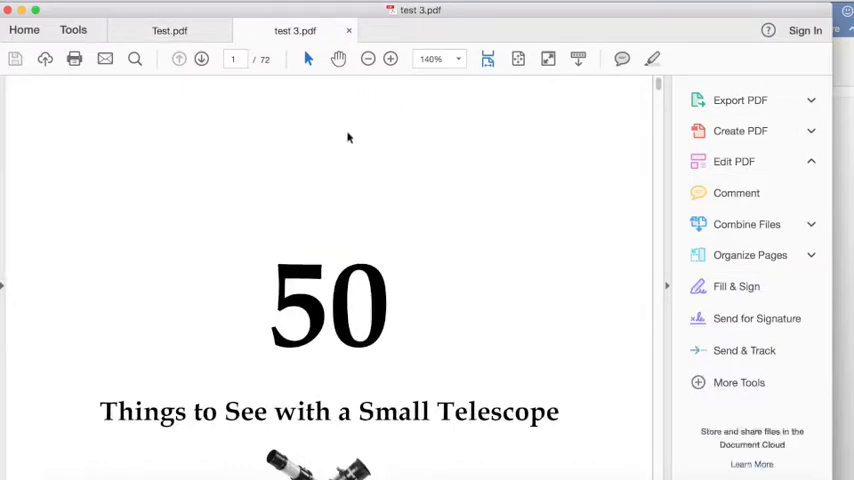
{"action": "left_click", "coordinate": [367, 59]}
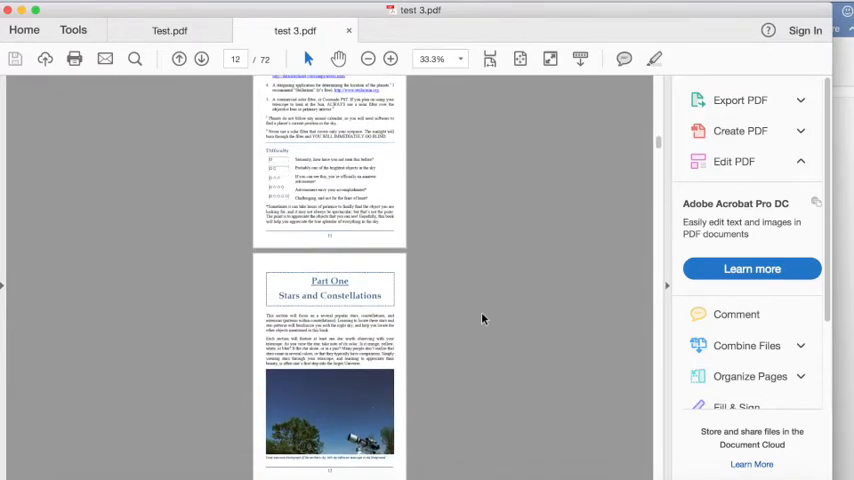
{"action": "scroll", "scroll_direction": "down", "scroll_amount": 3}
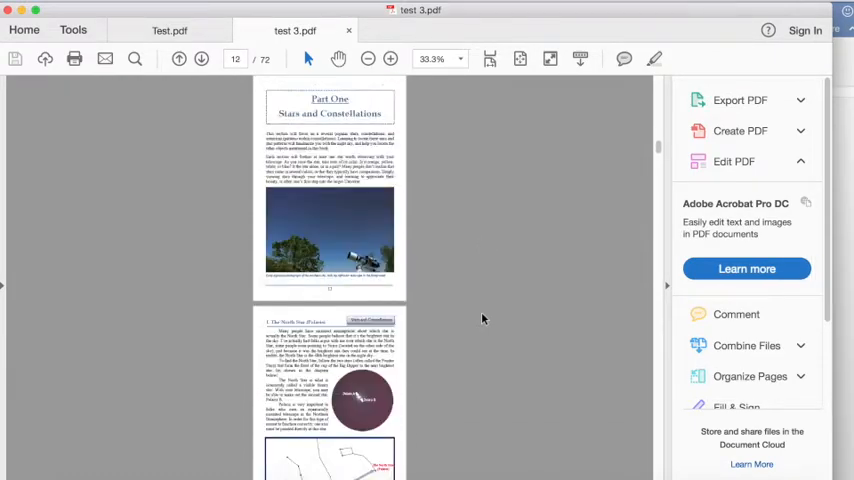